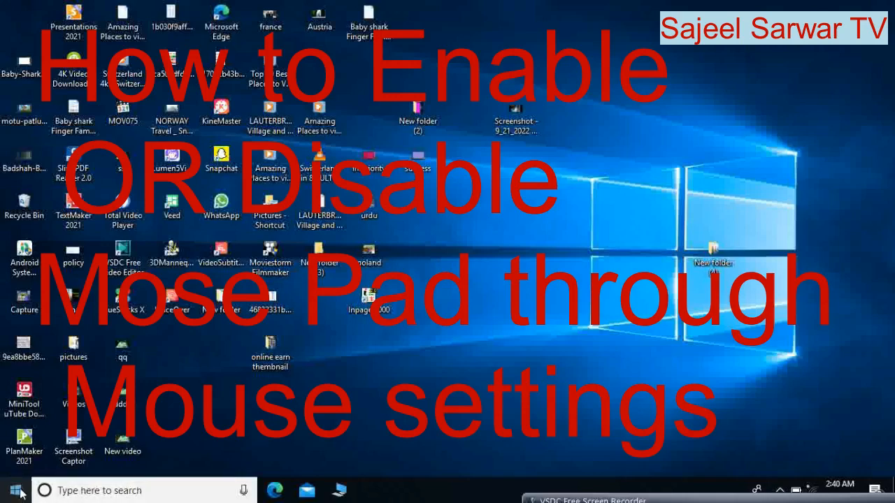
Step: Open the Start menu from the taskbar
click(9, 490)
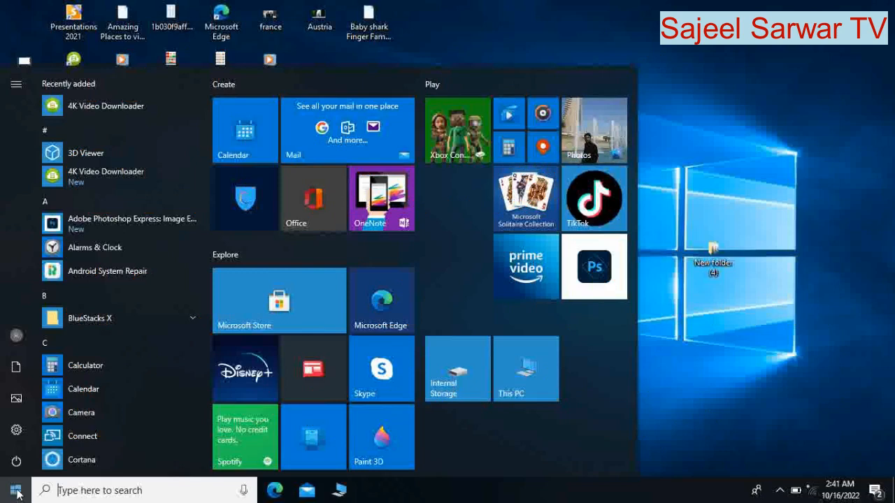
mouse_move(16, 483)
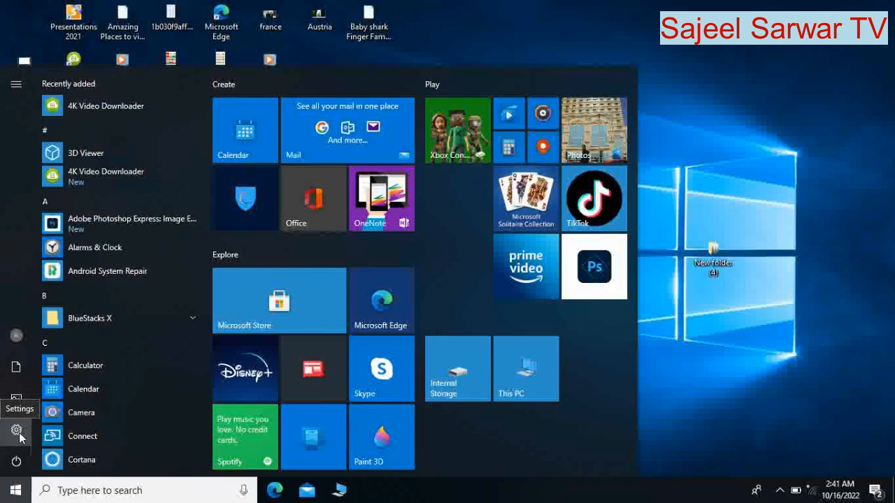
Step: Go to Settings, then Devices, then the Mouse page
click(16, 428)
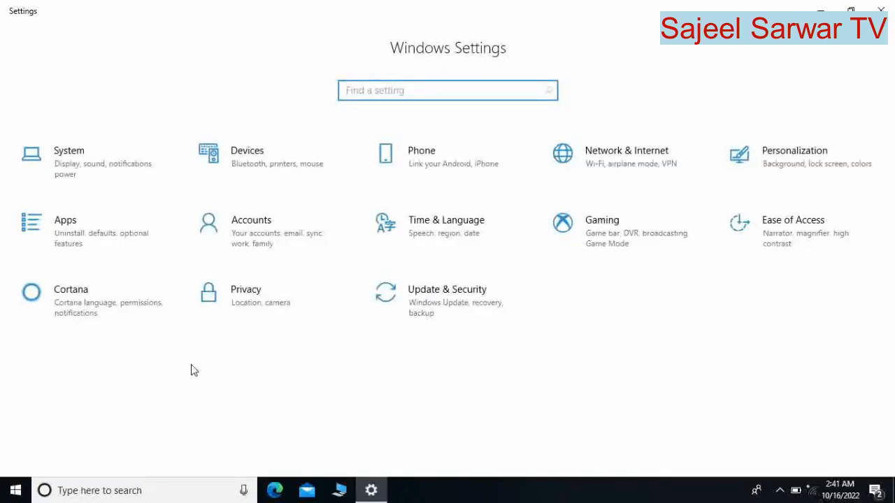
mouse_move(233, 210)
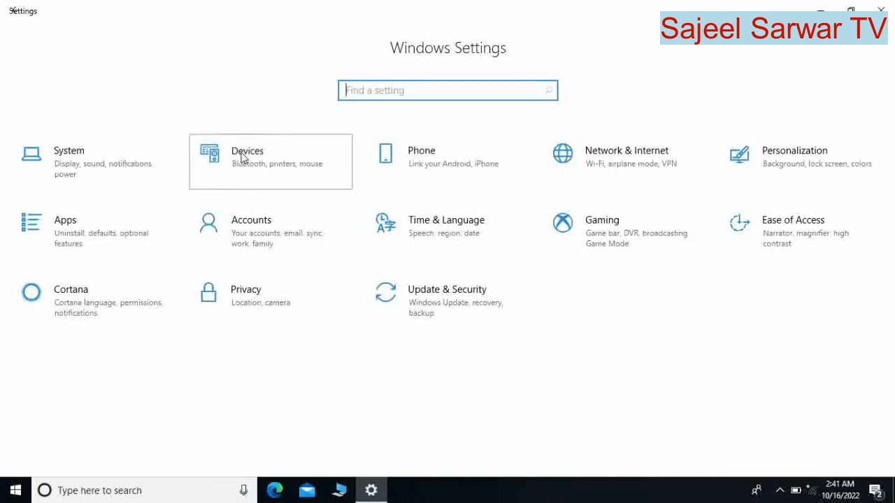
click(247, 157)
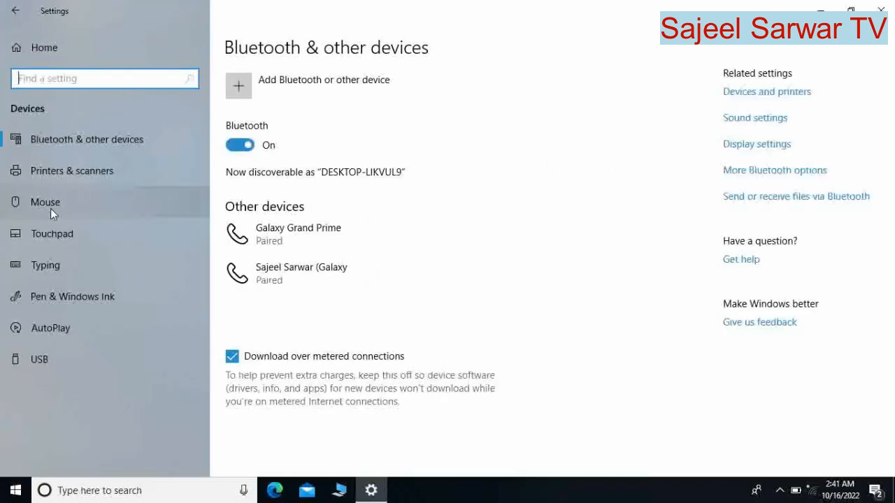
click(44, 202)
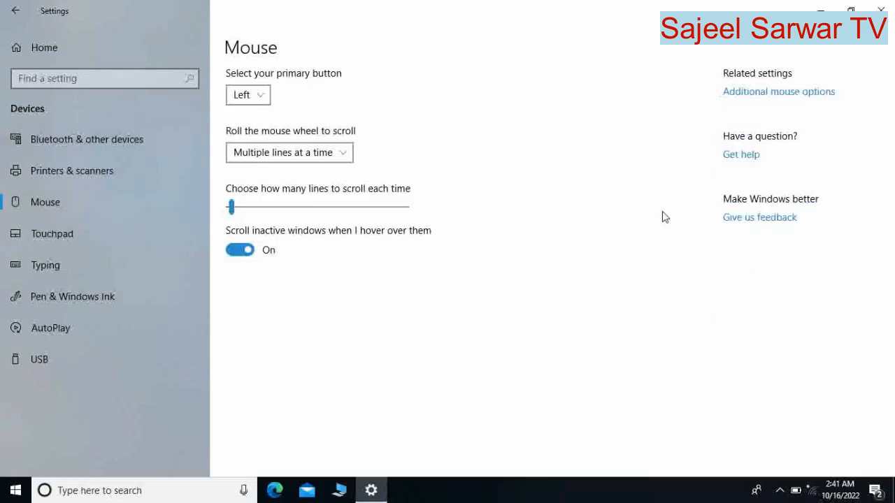
mouse_move(802, 96)
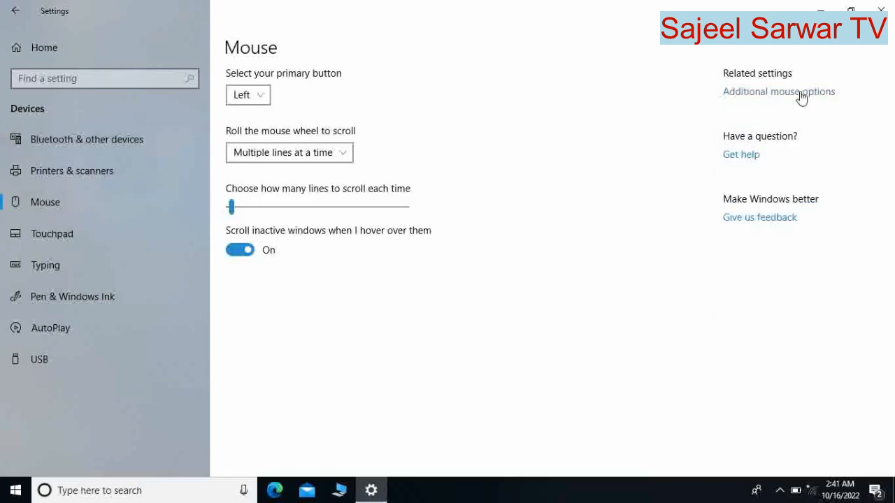
Step: Open Additional mouse options to reach the Synaptics TouchPad tab
click(780, 91)
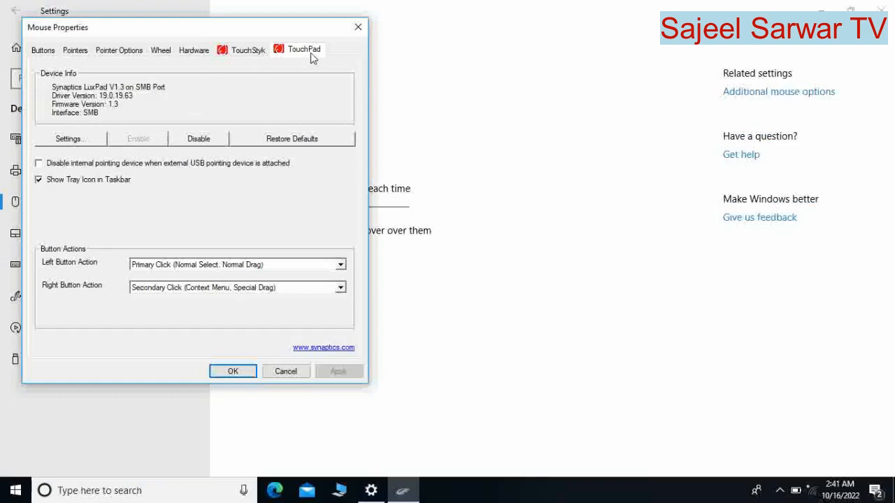
mouse_move(70, 112)
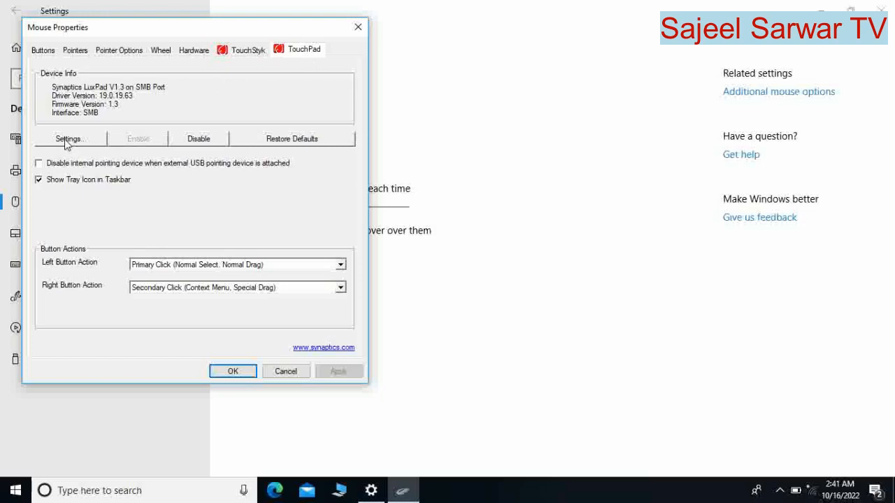
mouse_move(149, 139)
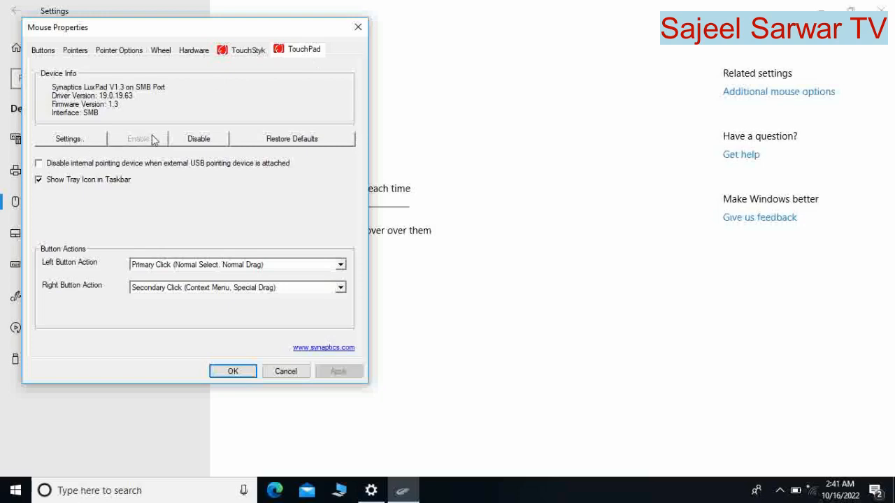
mouse_move(317, 146)
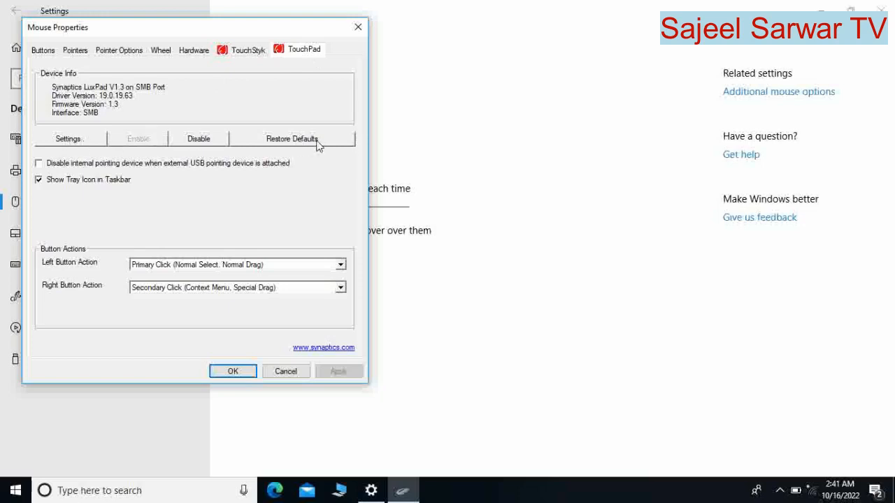
mouse_move(215, 154)
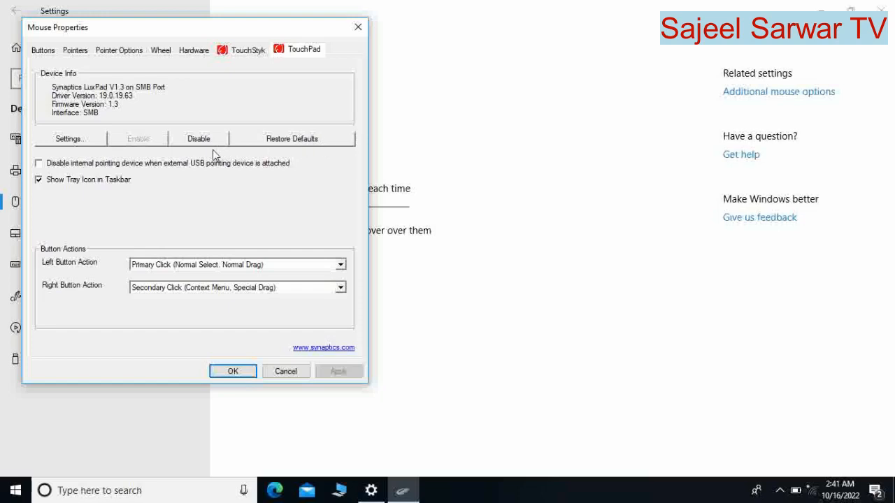
mouse_move(157, 147)
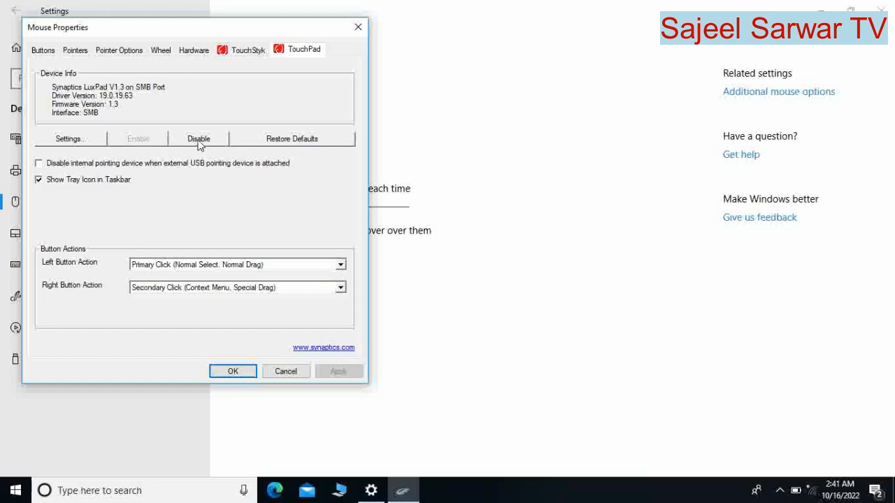
Step: Disable the Synaptics TouchPad on the TouchPad tab
click(199, 138)
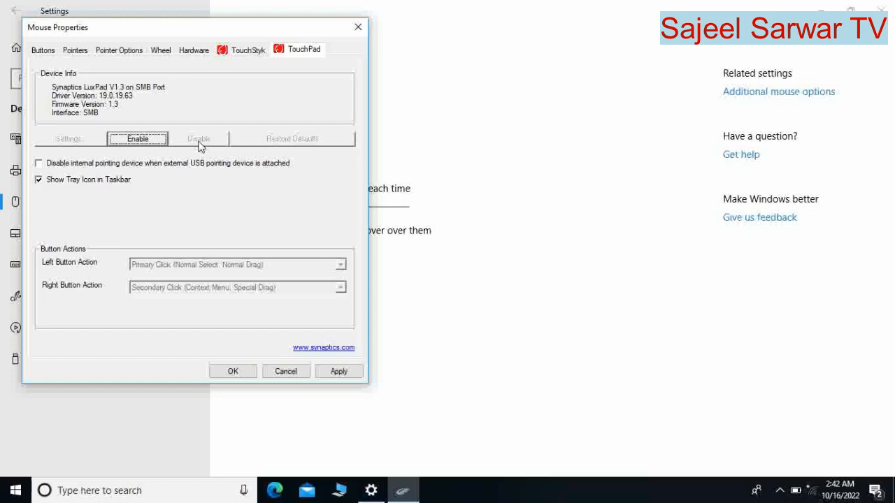
Step: Re-enable the Synaptics TouchPad and close Settings to return to the desktop
click(138, 138)
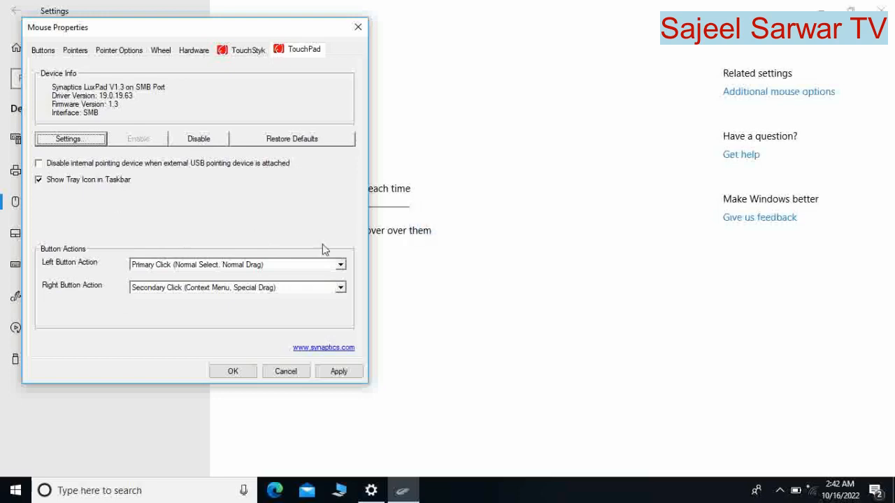
mouse_move(151, 149)
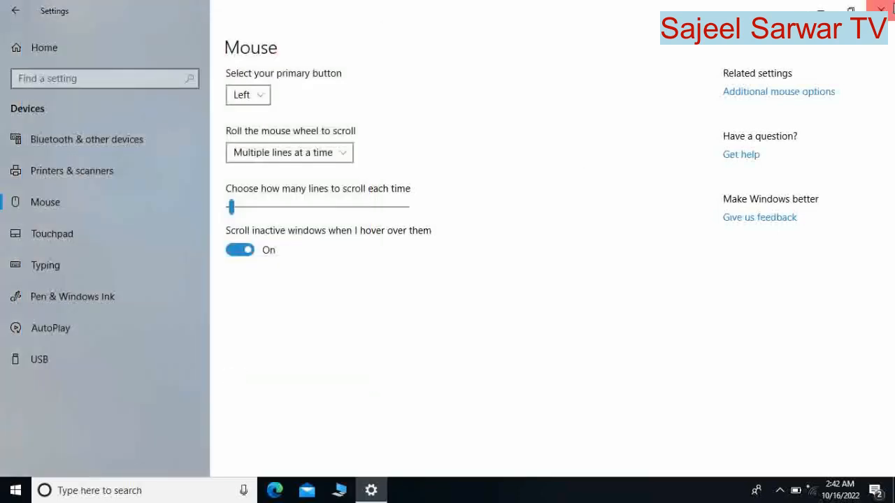
click(885, 9)
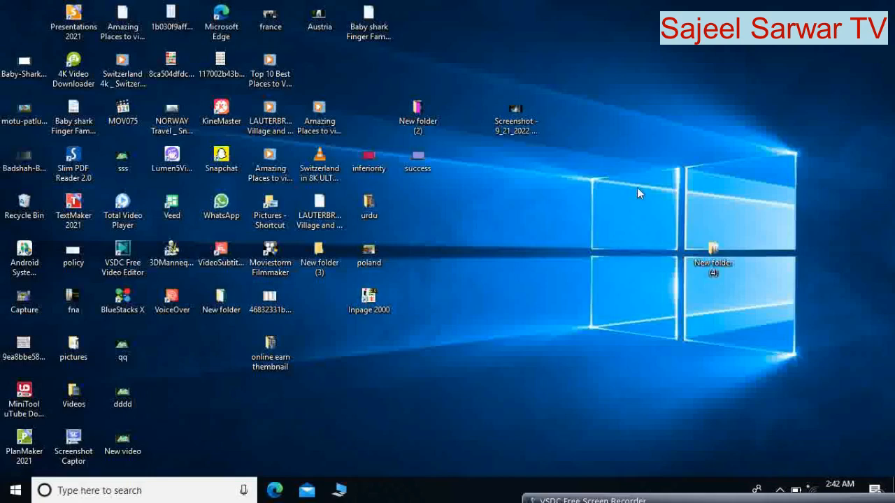
mouse_move(456, 295)
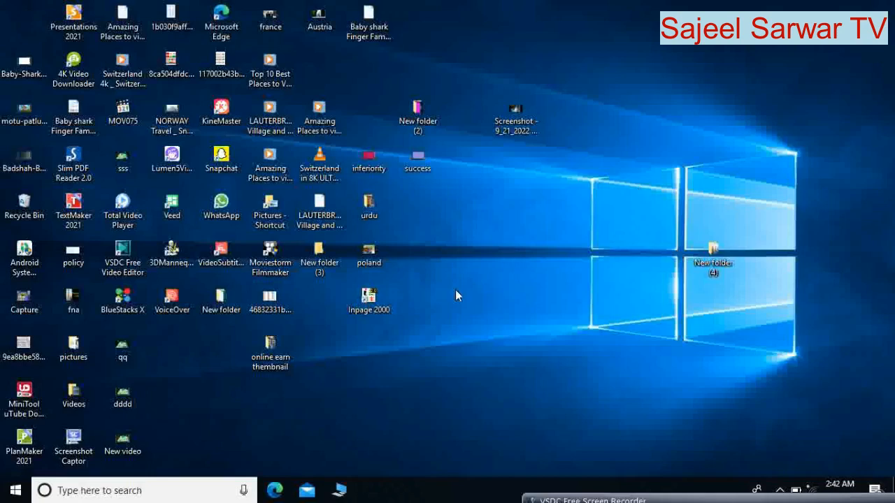